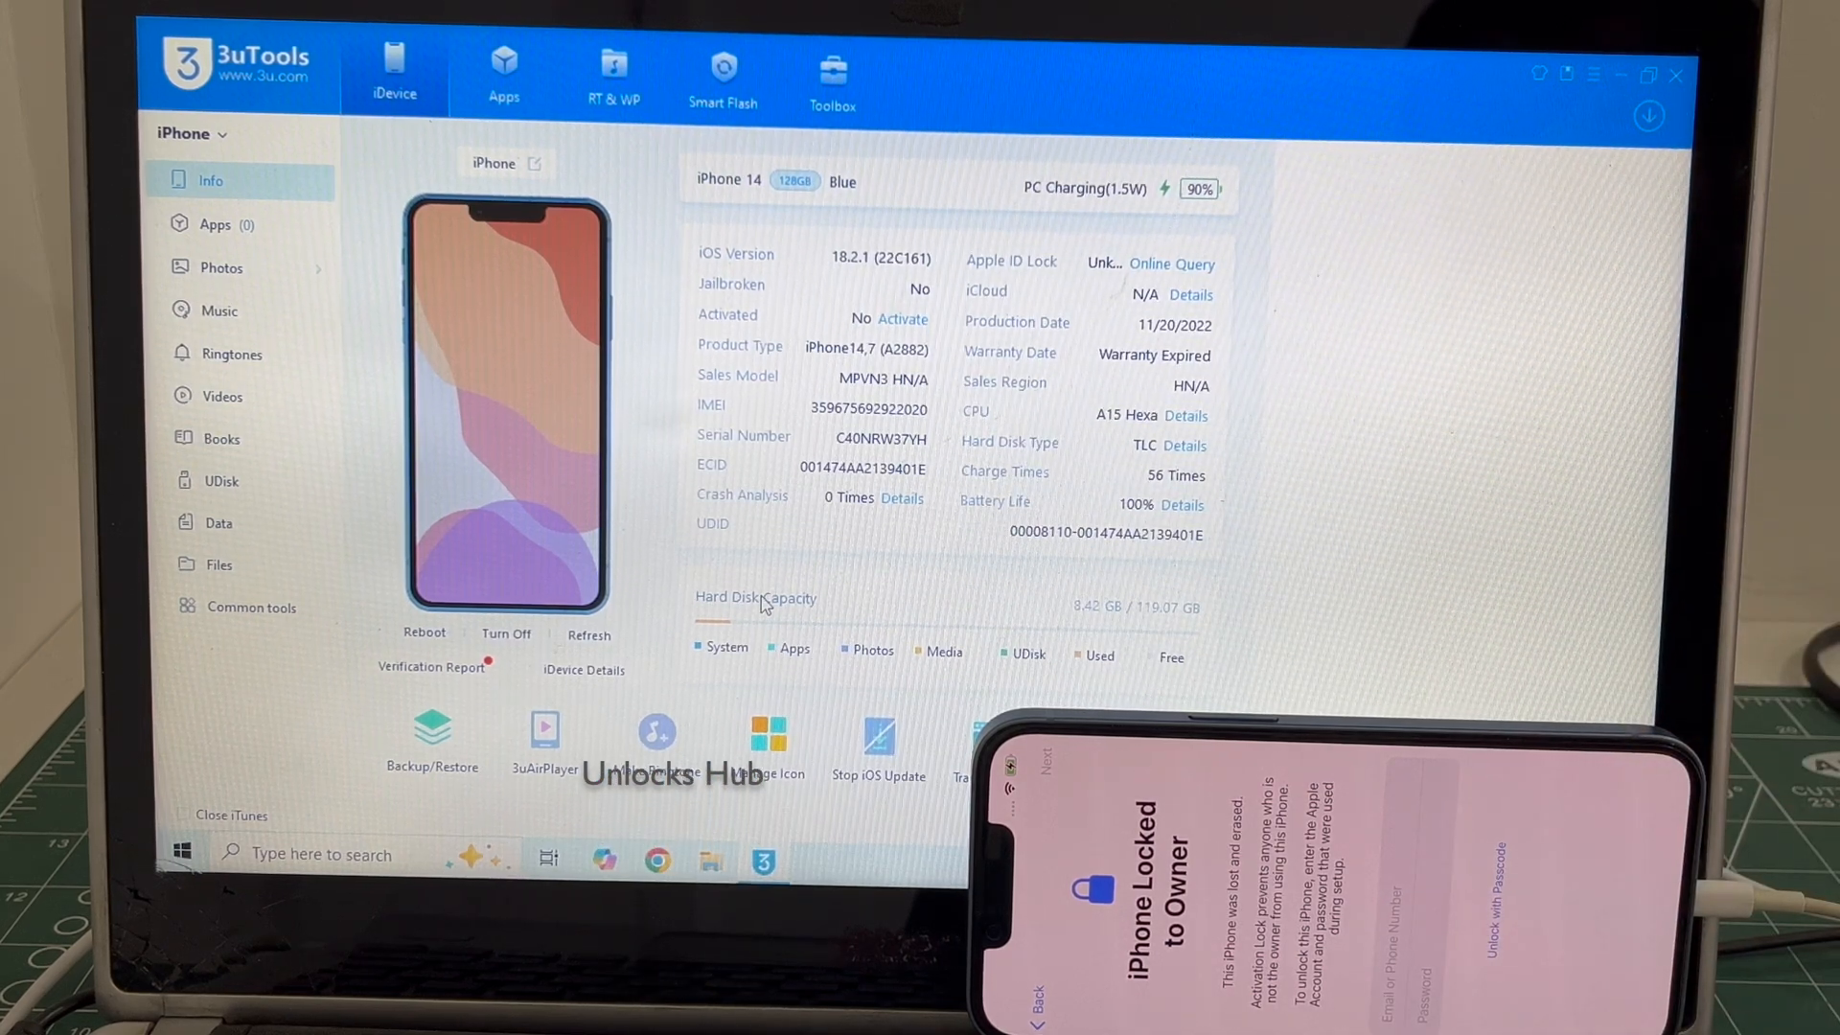
Switch to Smart Flash to list available iOS firmware for the iPhone 14
left_click(723, 70)
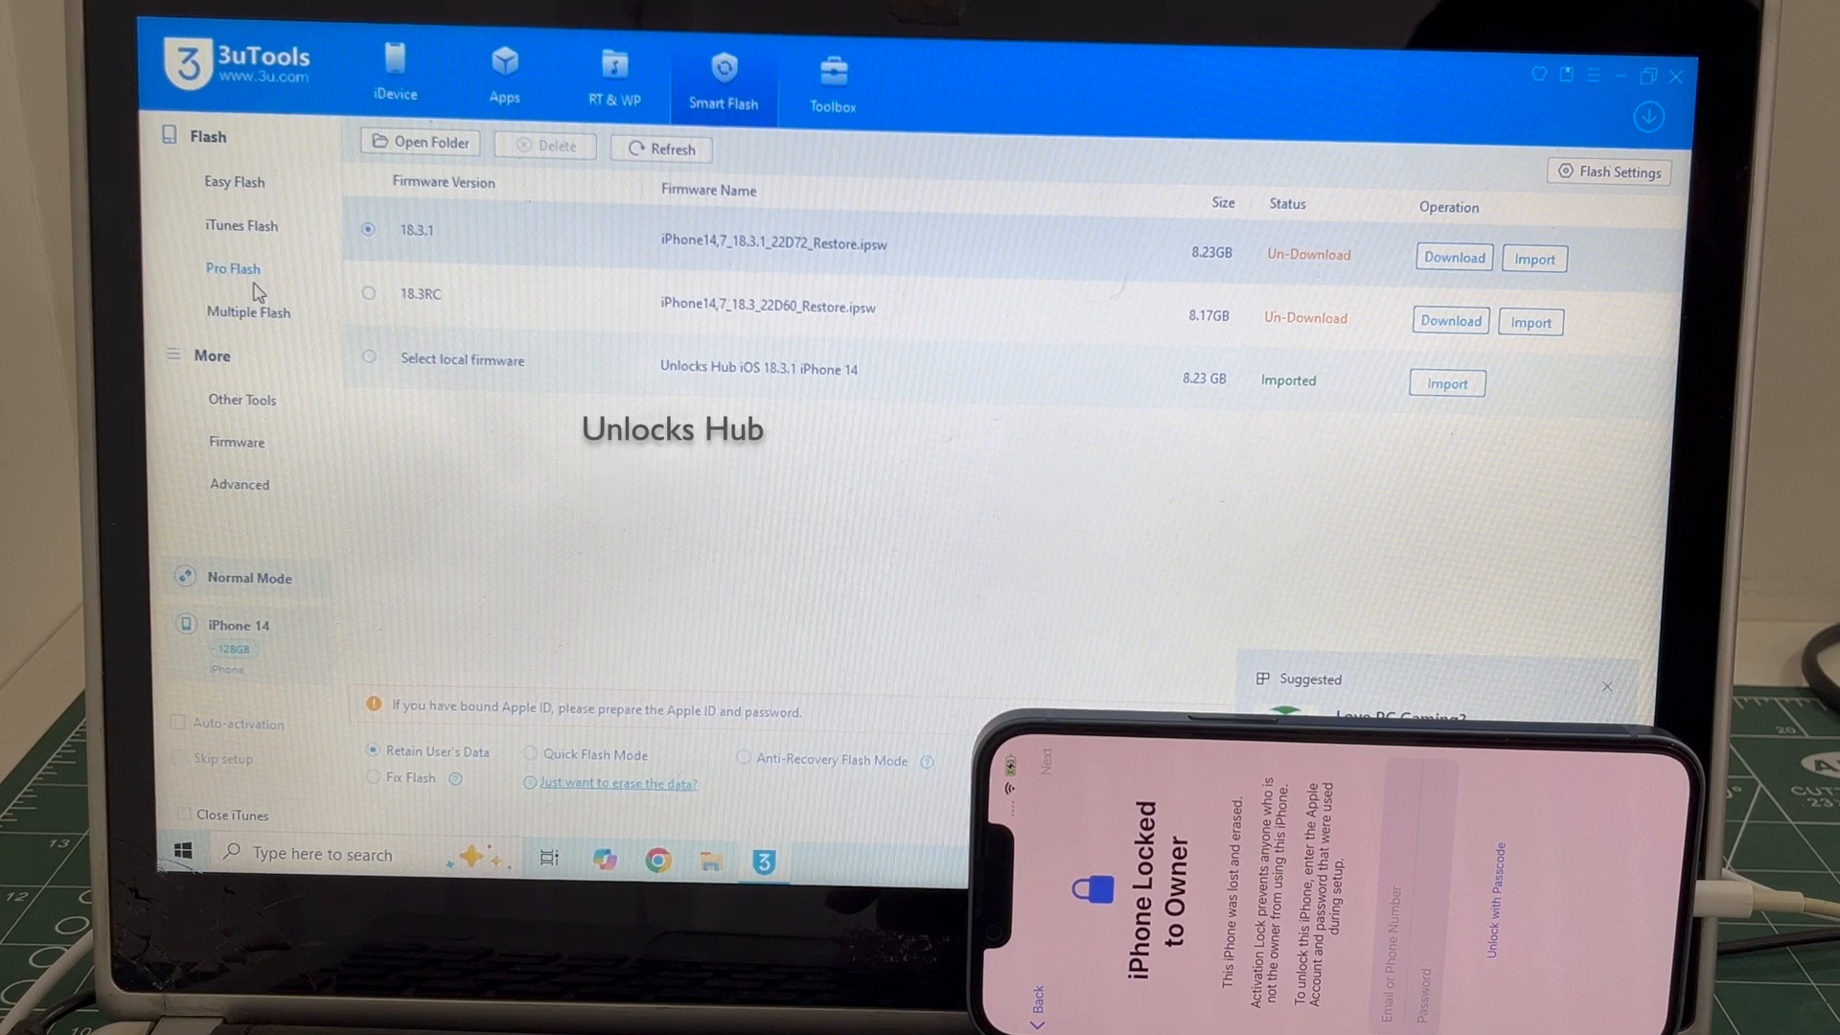
View the Pro Flash DFU-mode guide, then return to the Easy Flash firmware list
left_click(232, 267)
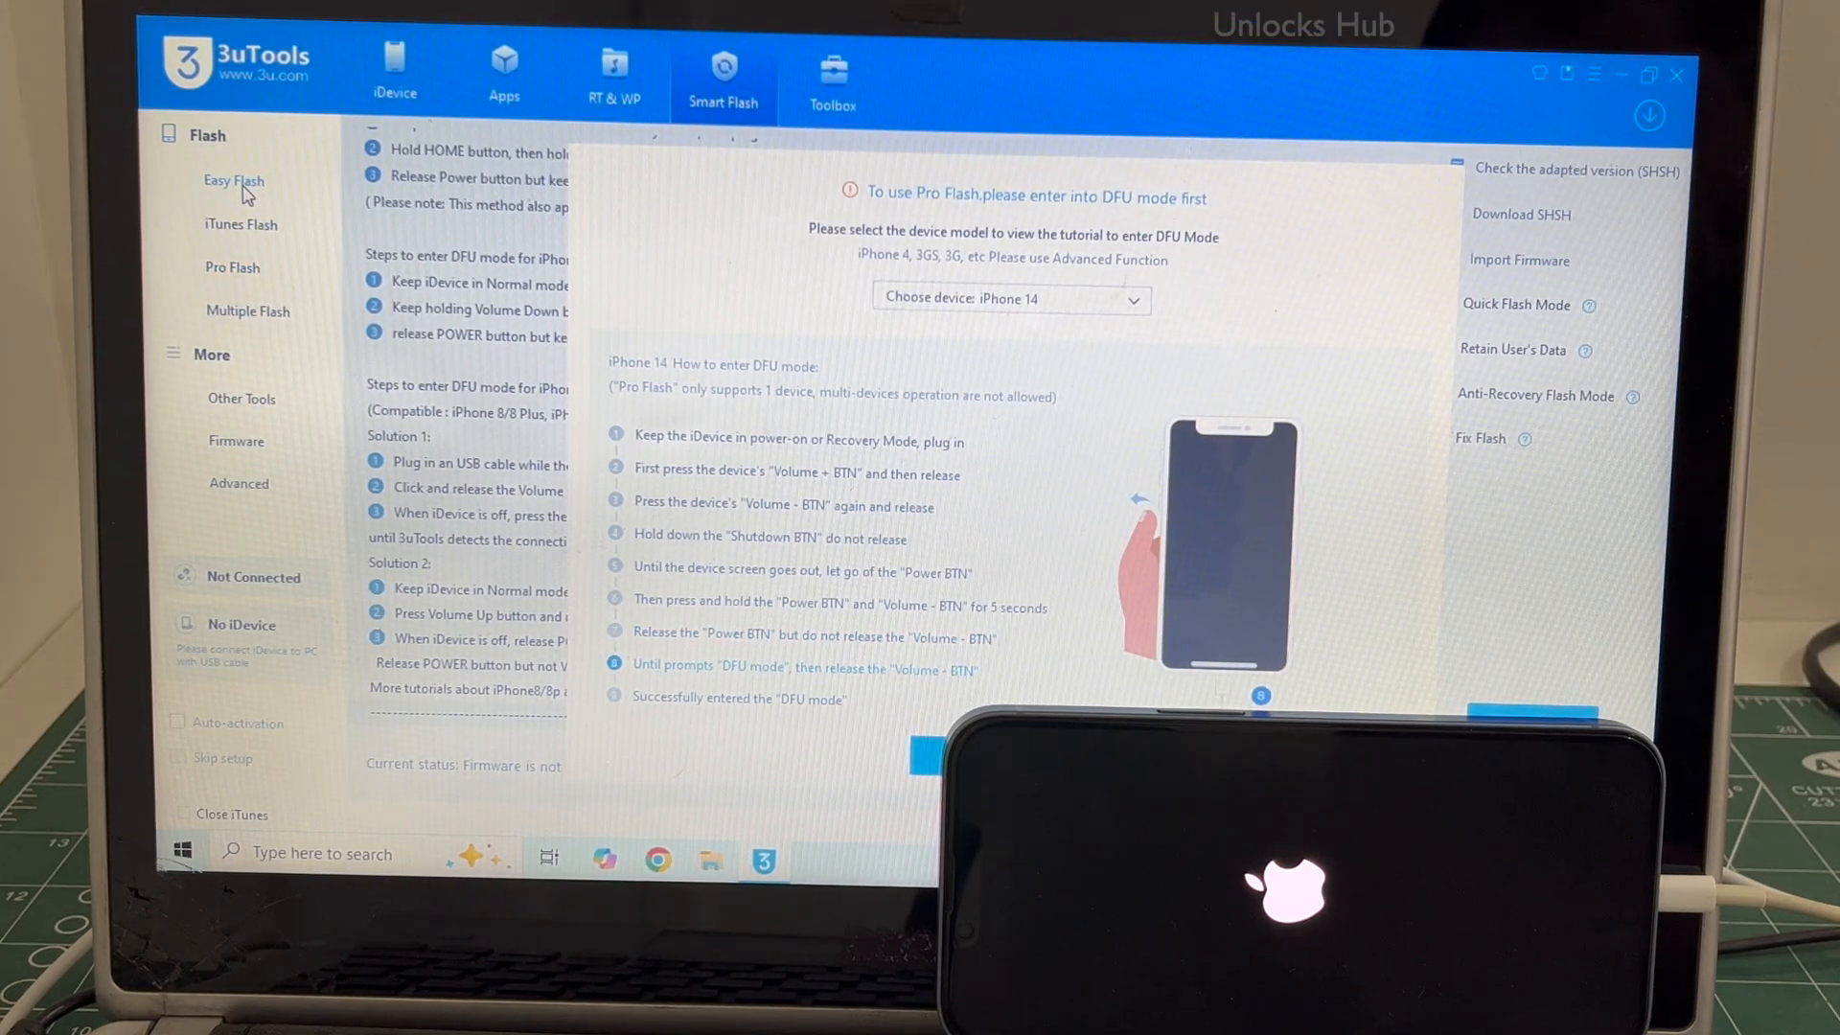
left_click(233, 181)
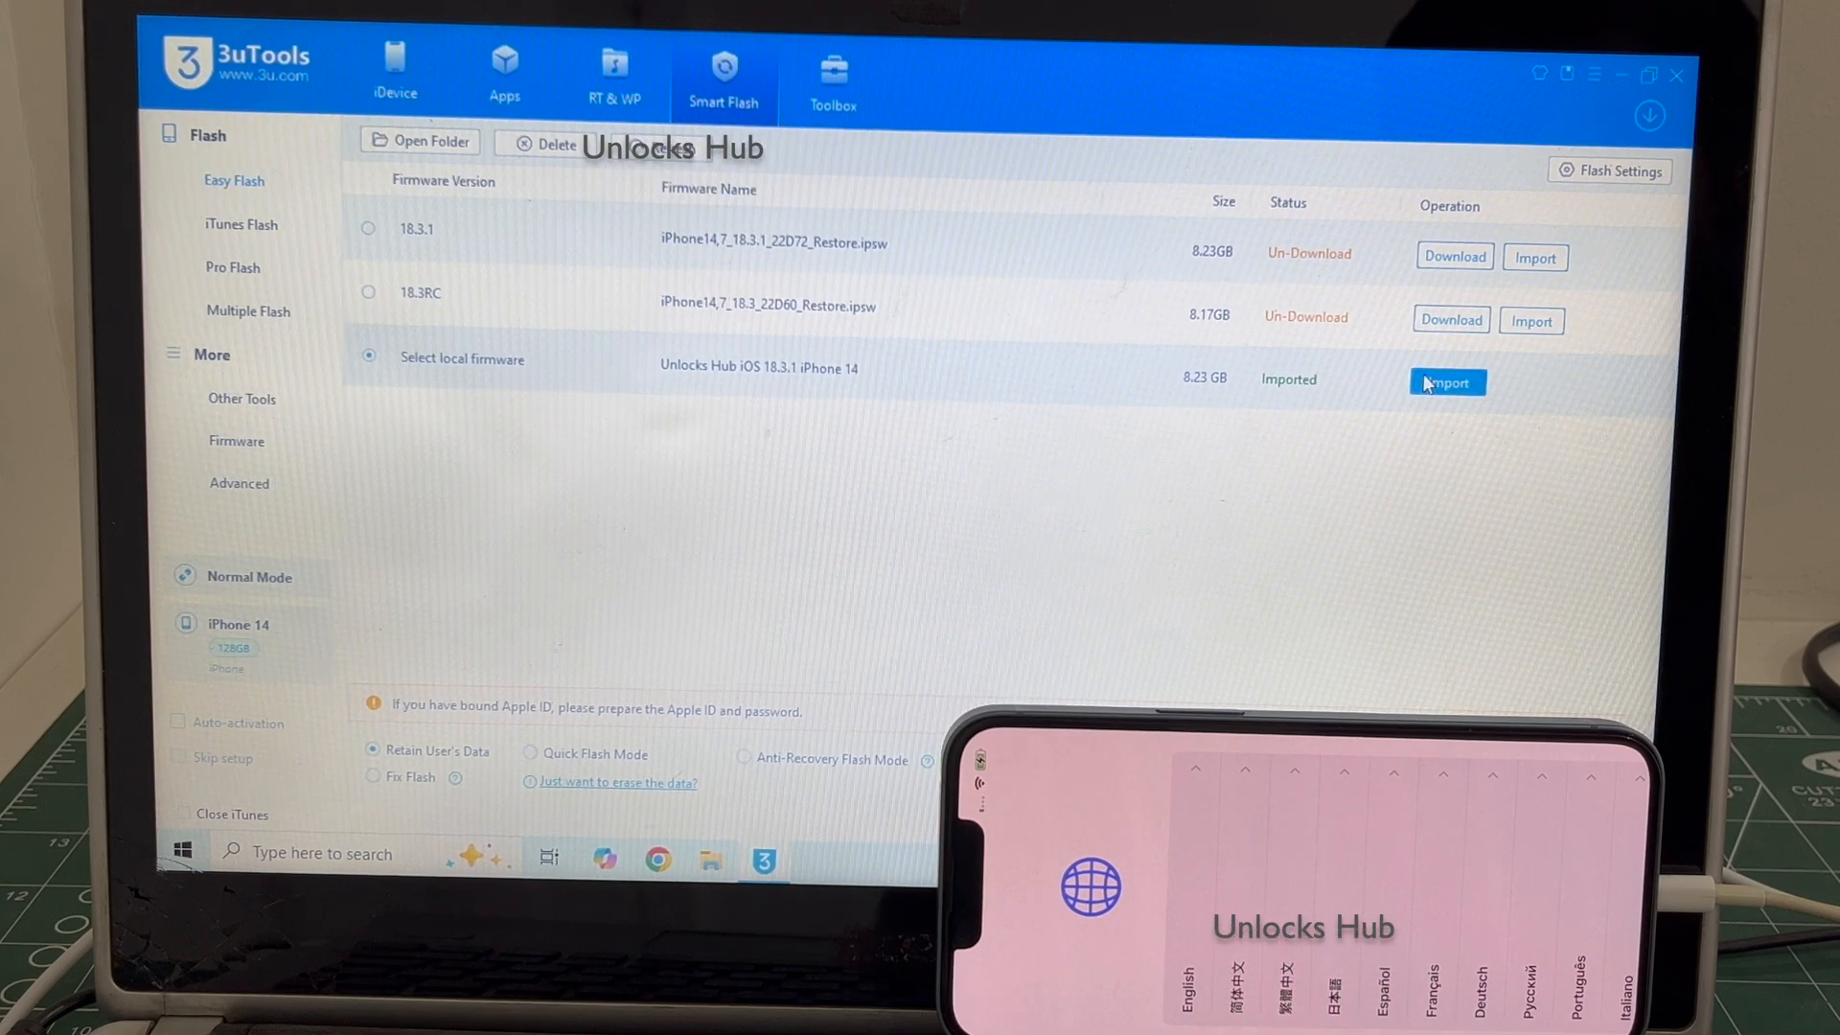
Import a local firmware file, choosing the iOS 18.3.1 iPhone 14 IPSW
left_click(1447, 381)
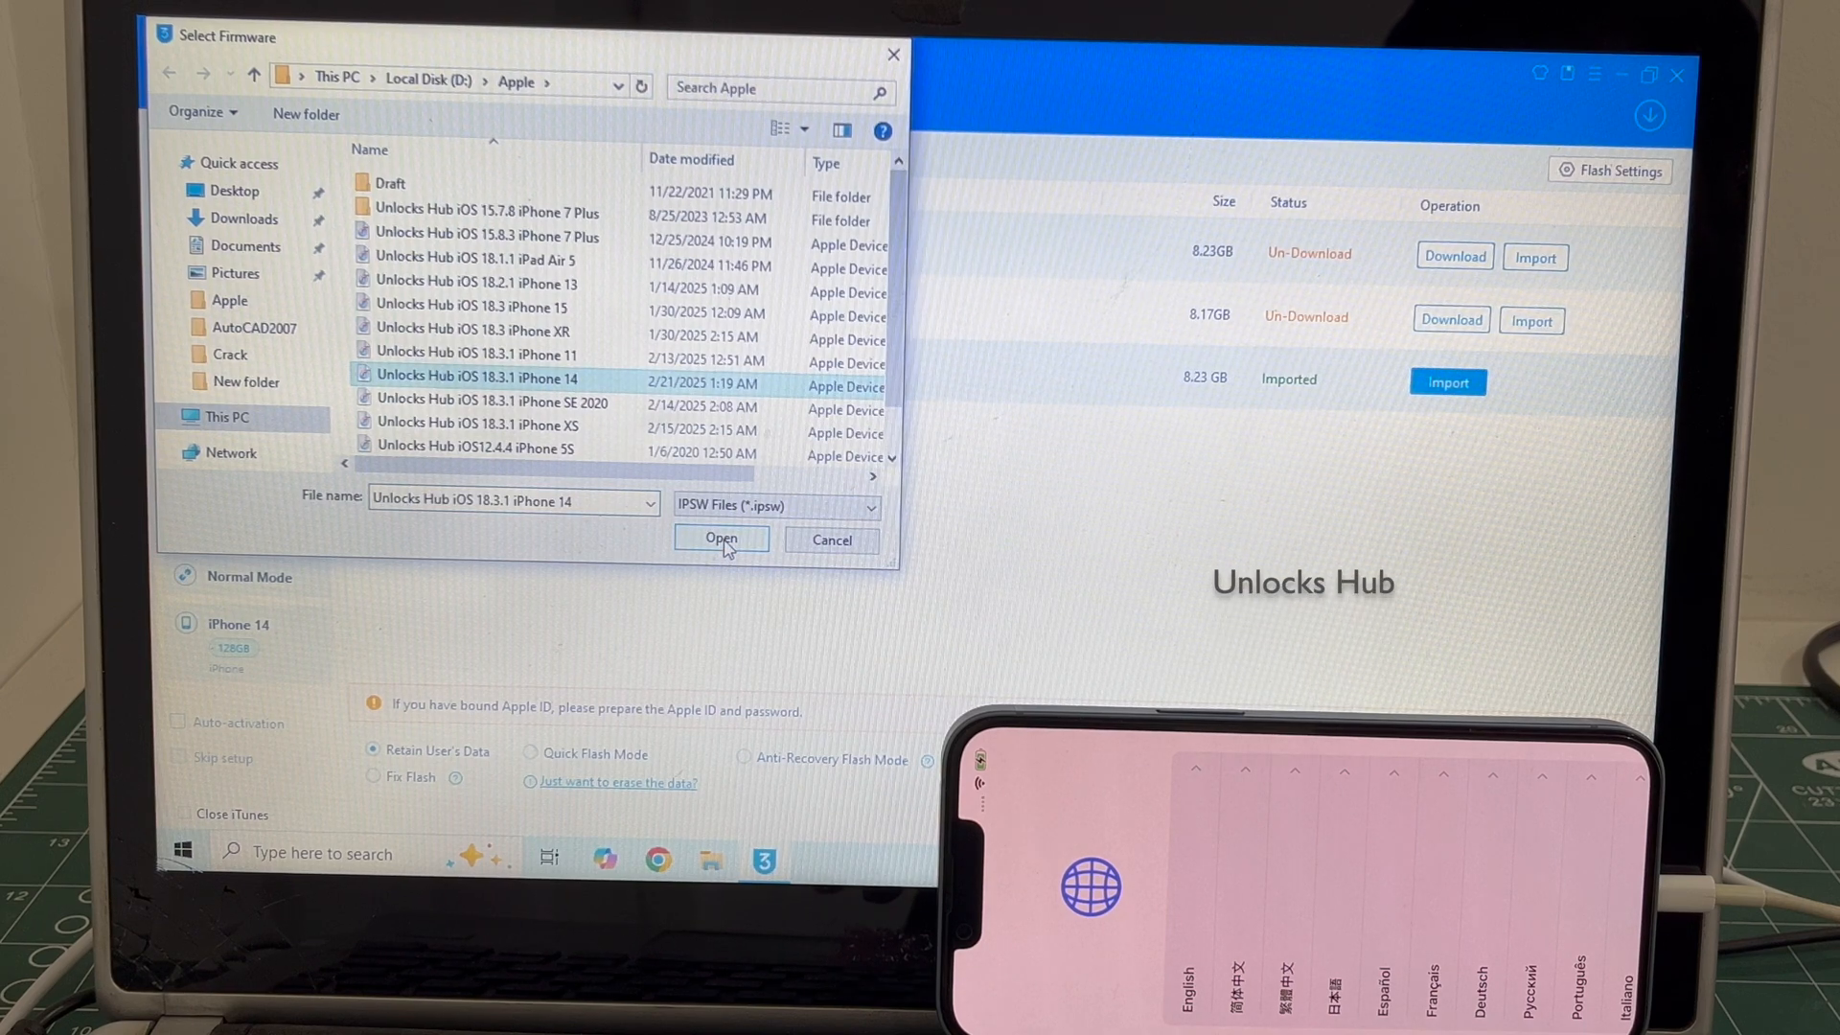
Confirm the iOS 18.3.1 iPhone 14 IPSW and start the retain-data flash
left_click(721, 538)
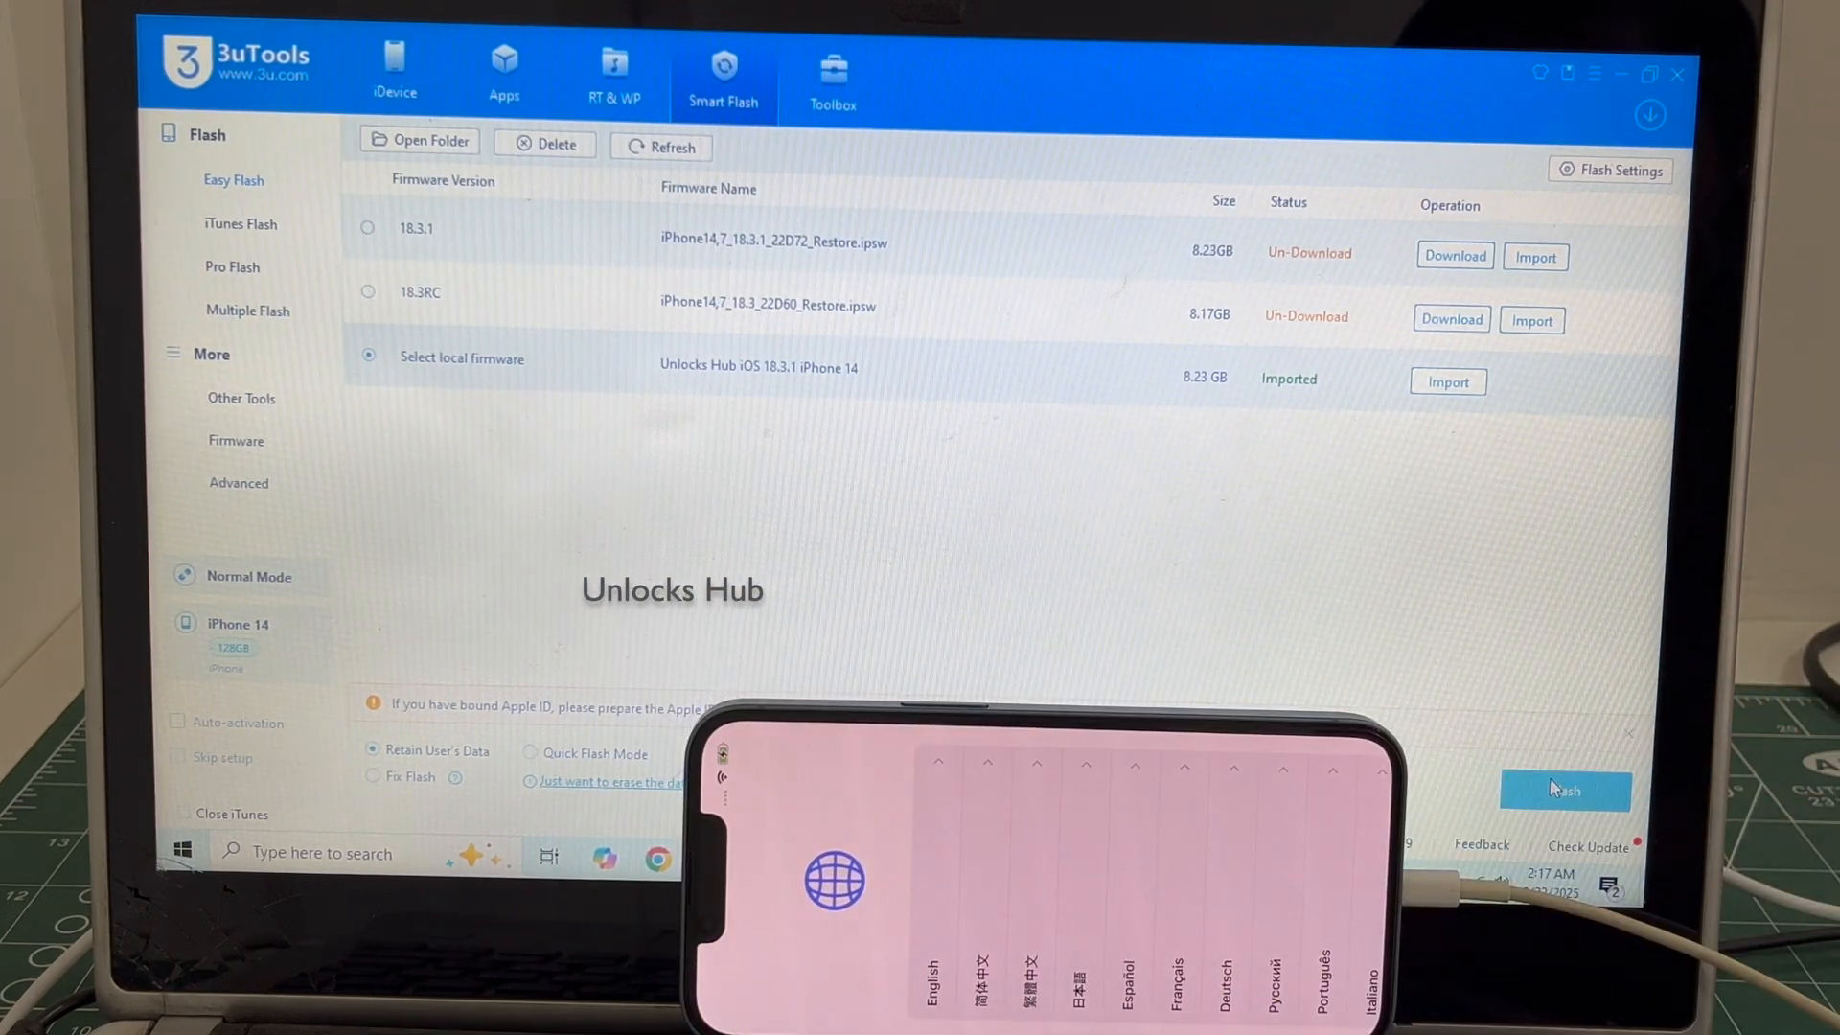
left_click(1565, 788)
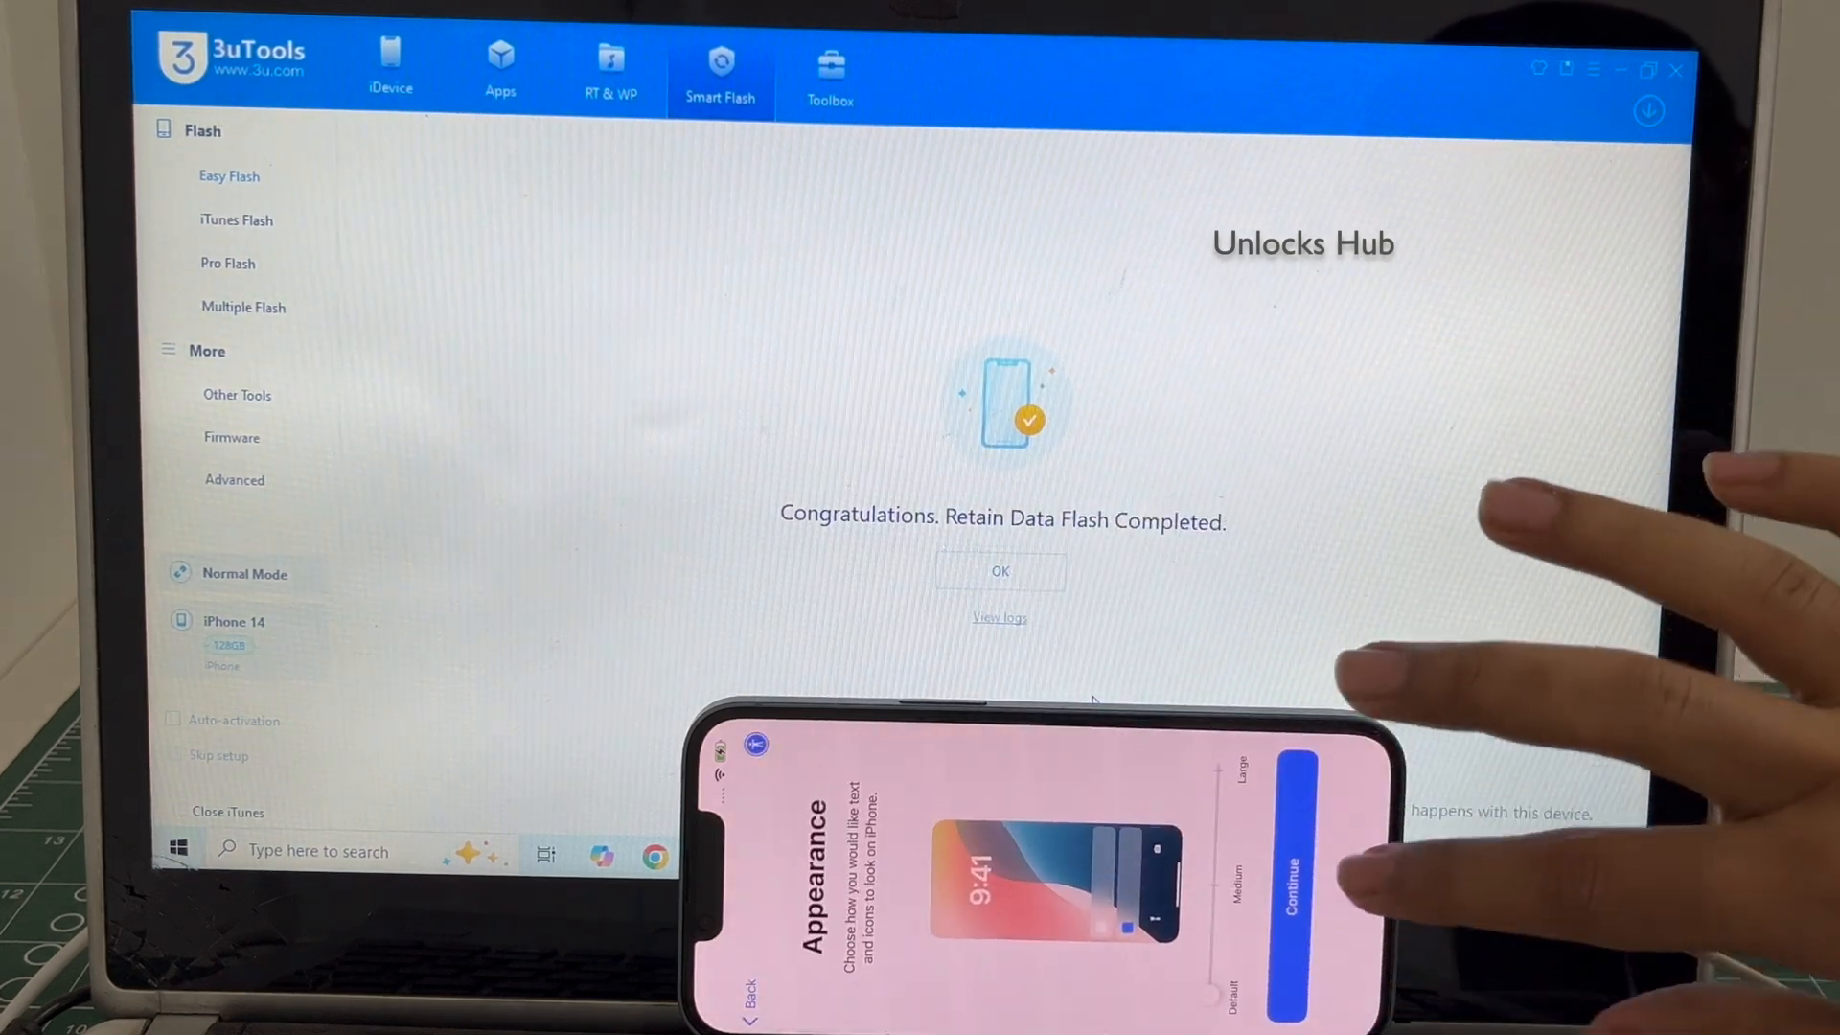
Keep the default Appearance and set up Face ID later on the iPhone
left_click(1285, 892)
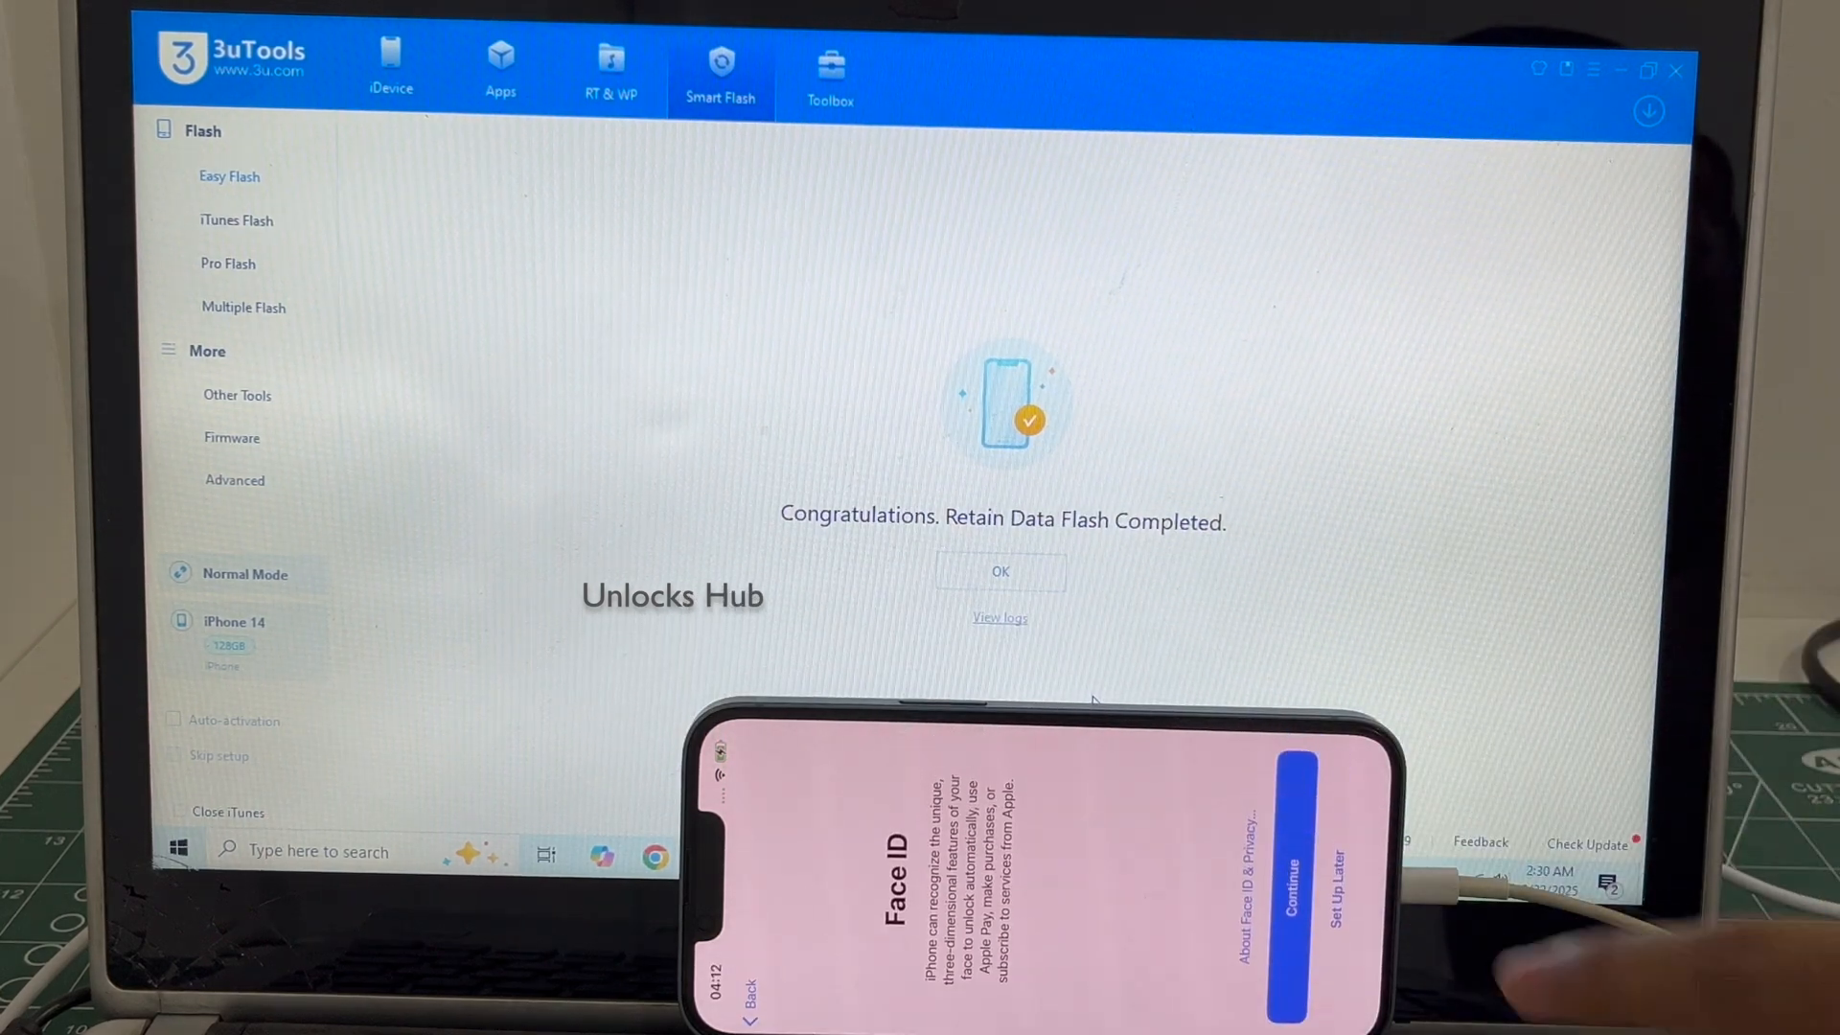
left_click(1287, 892)
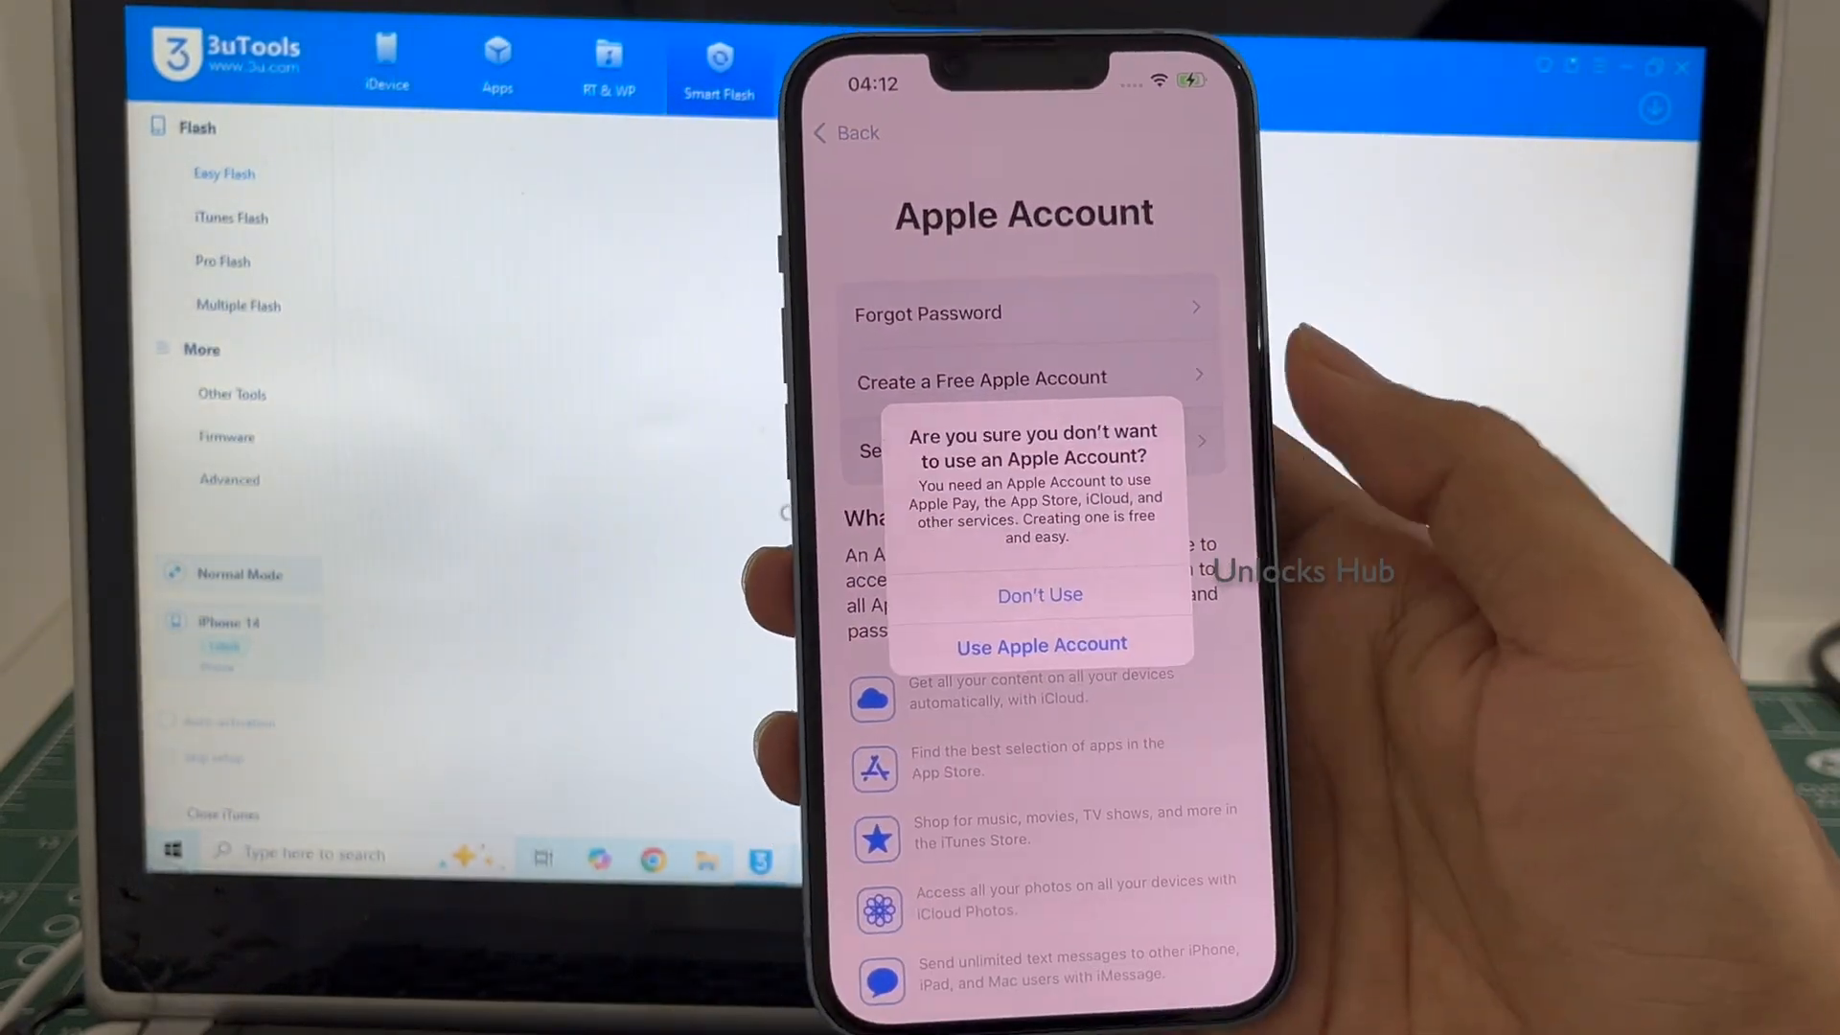
Finish setup without an Apple Account, agreeing to terms, accepting updates, disabling Location Services
left_click(1037, 595)
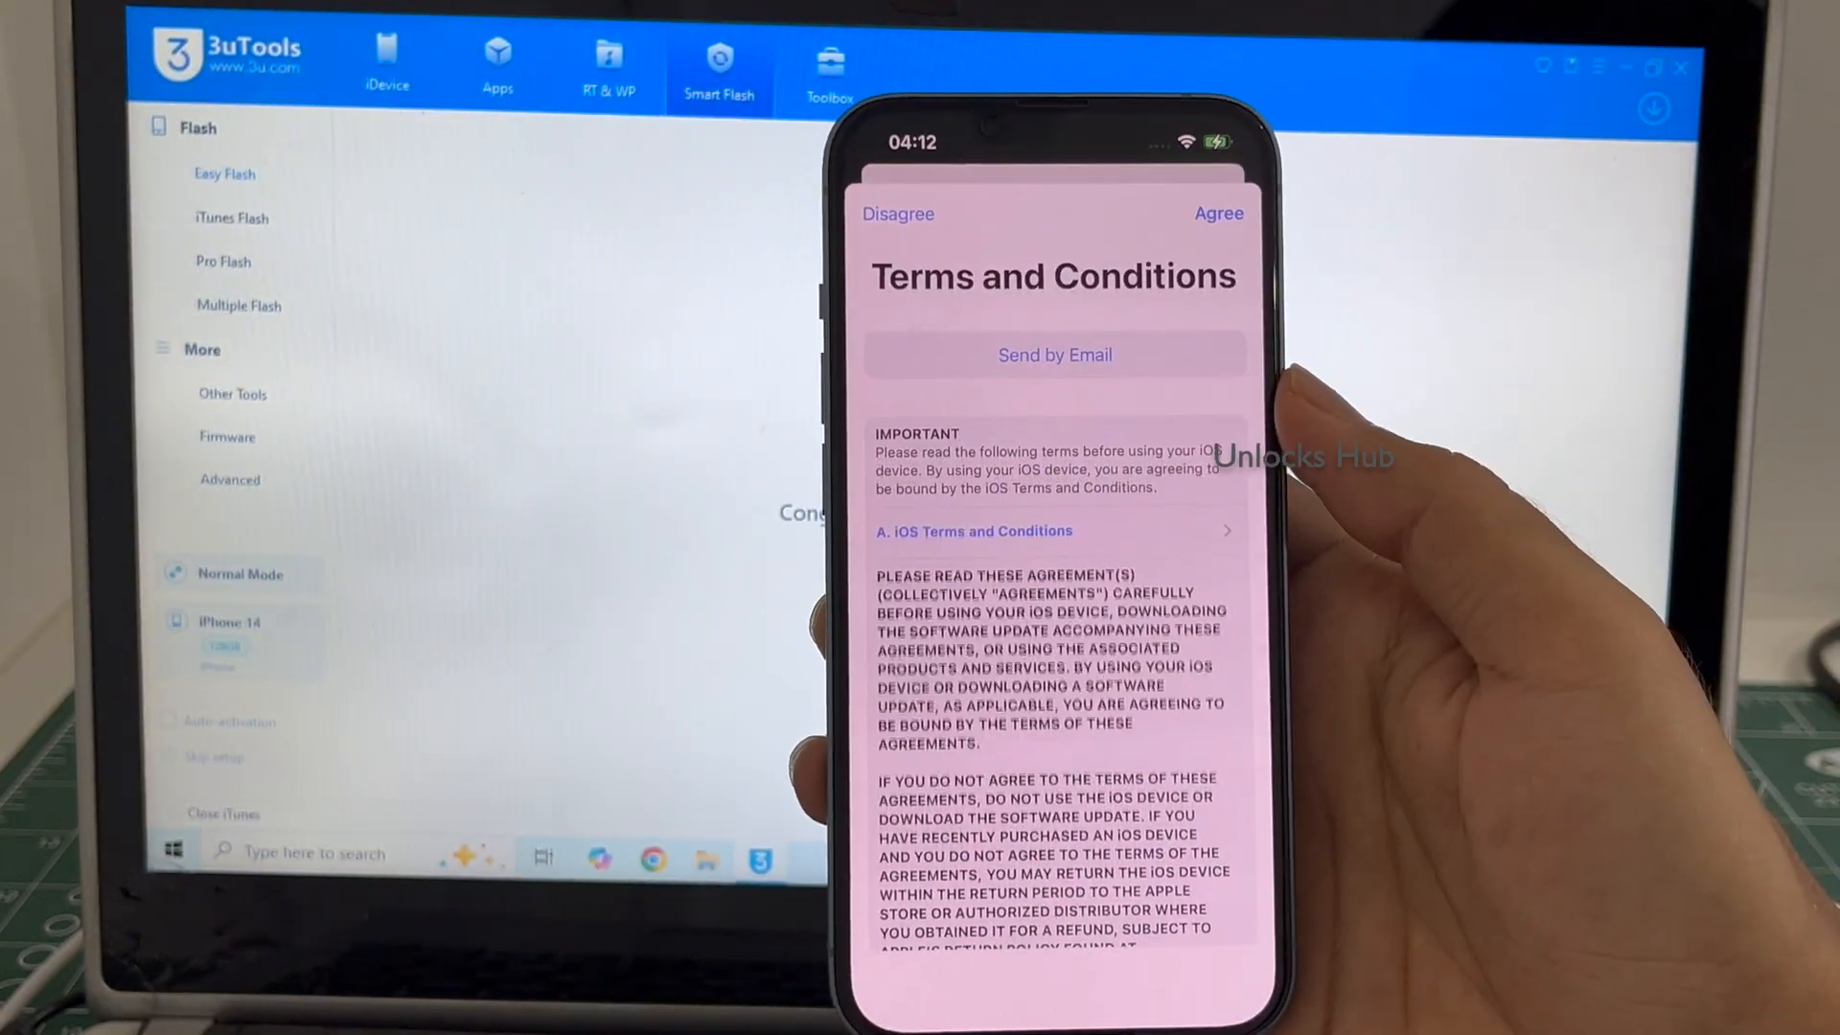
left_click(1217, 214)
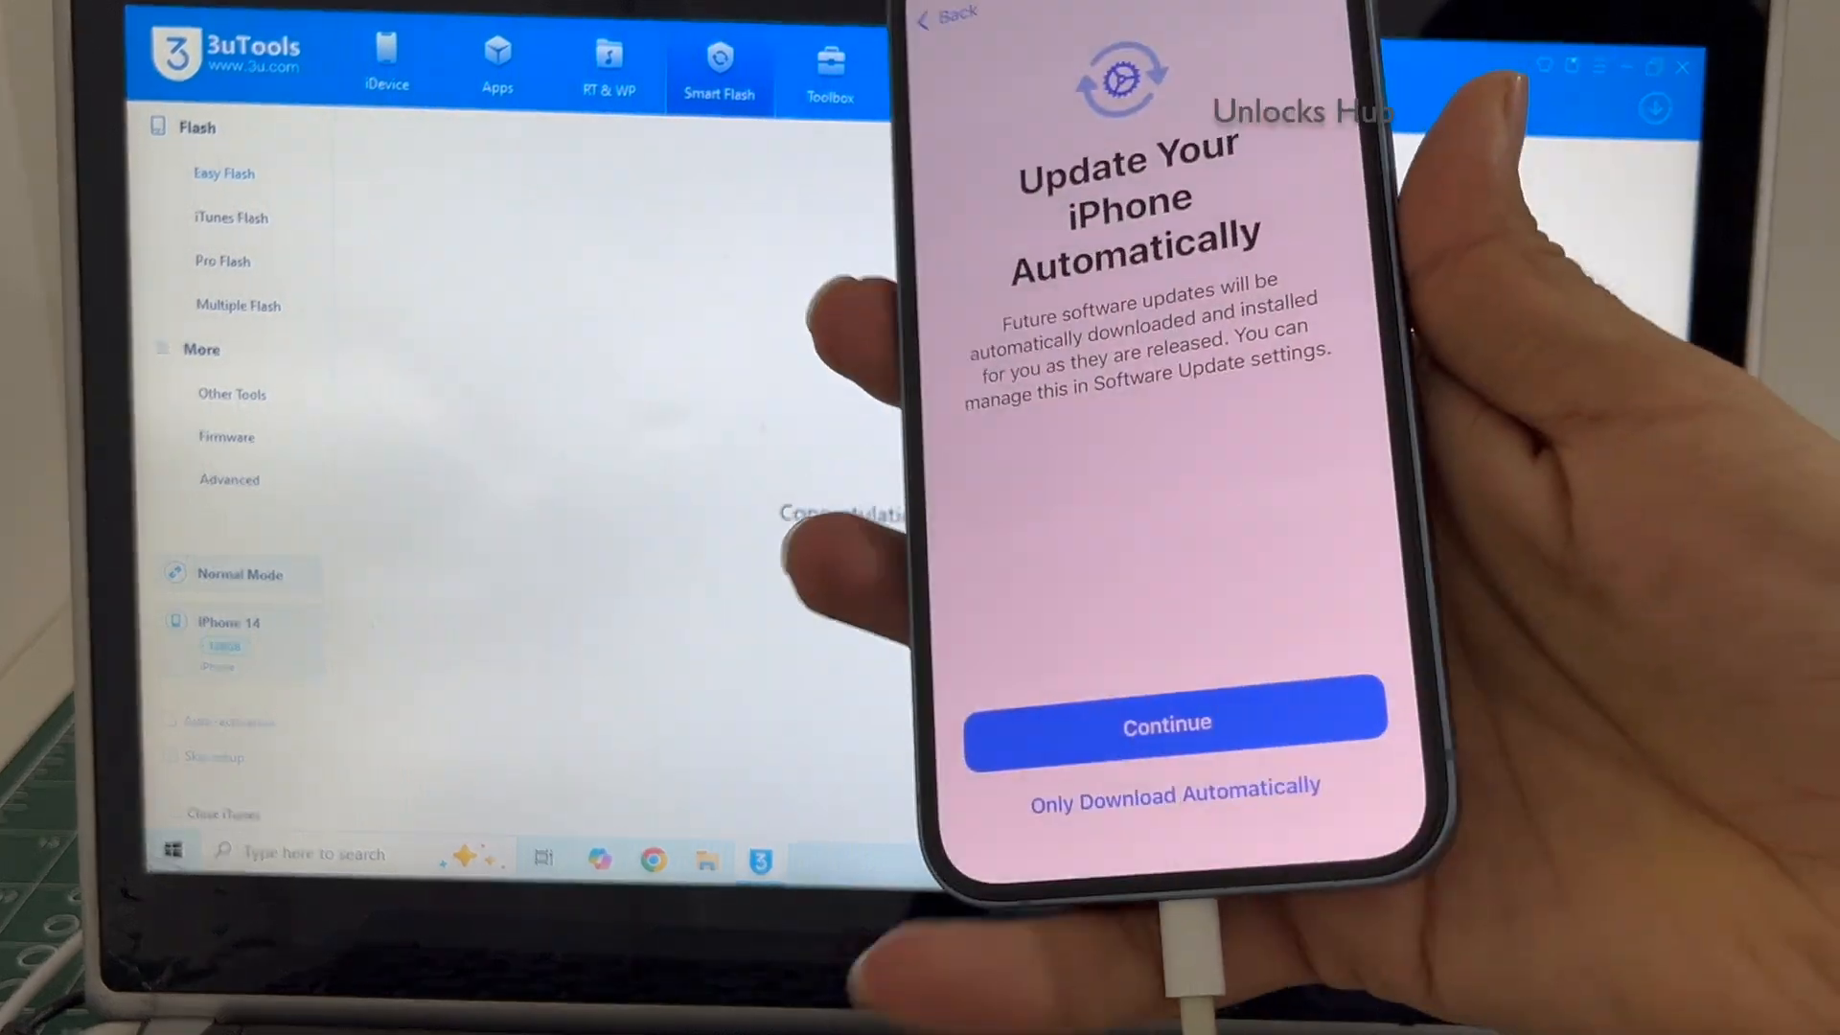
left_click(1166, 722)
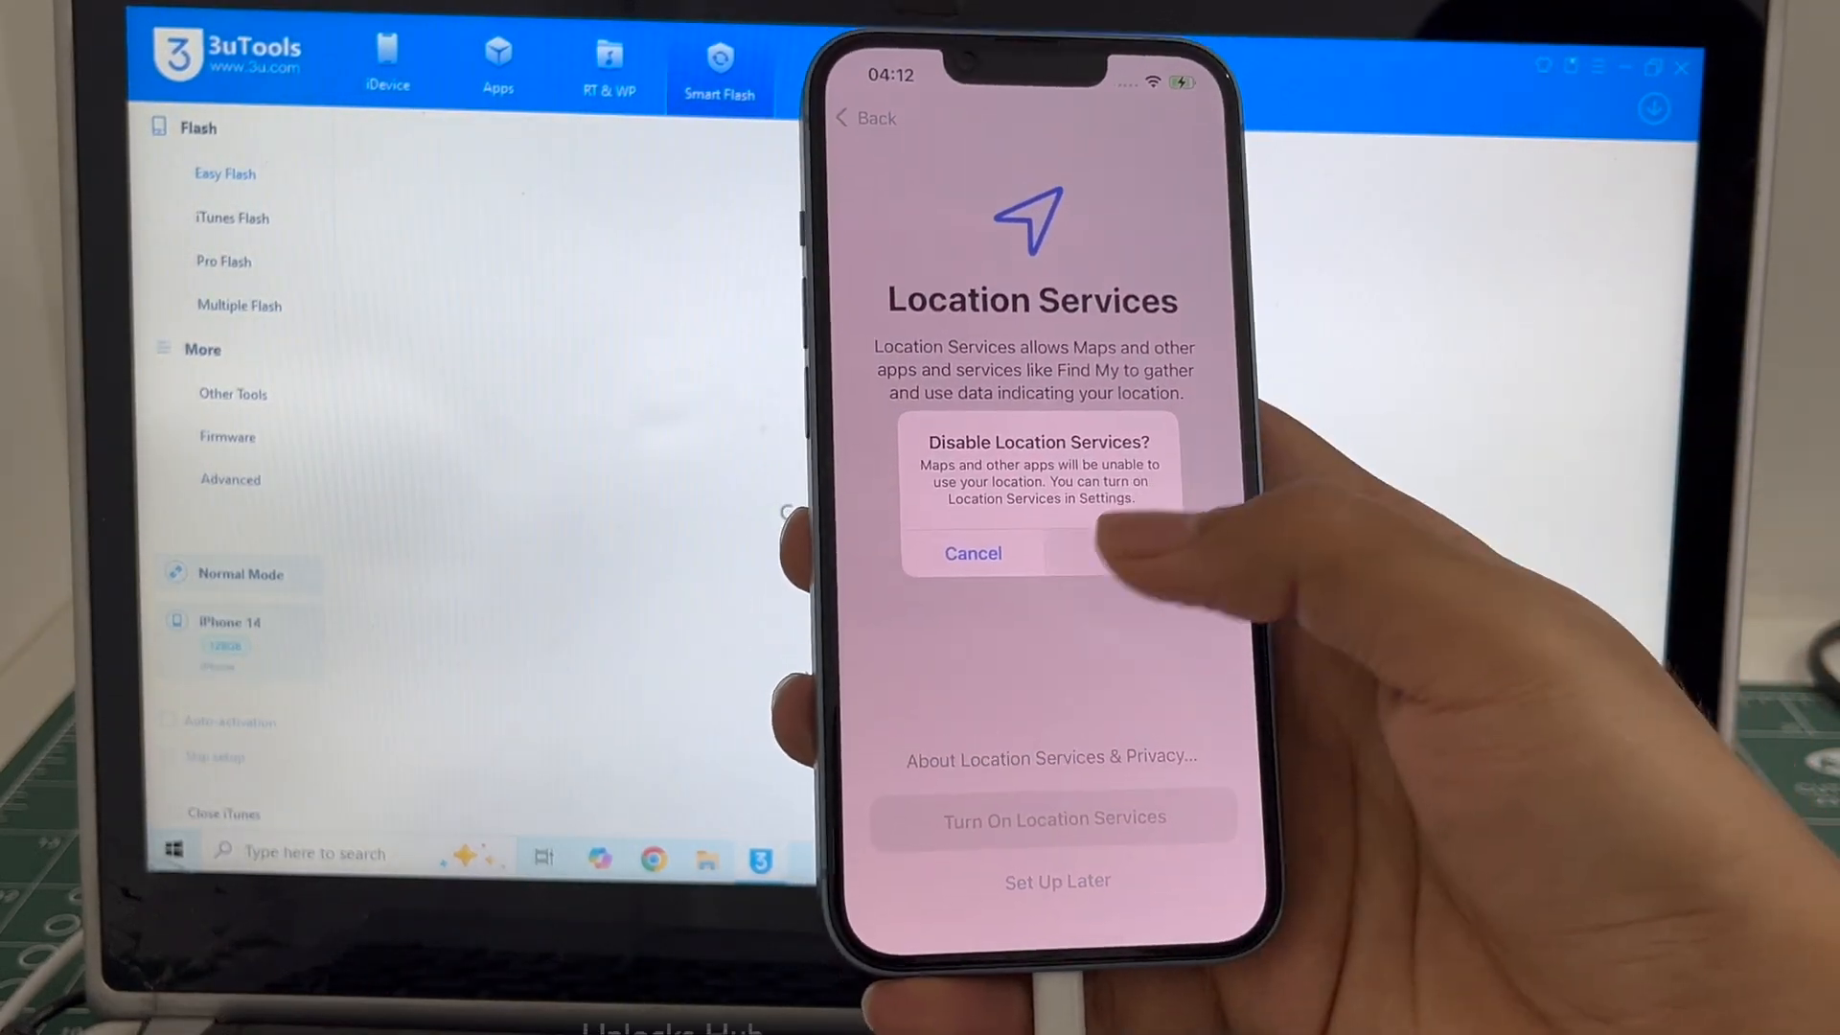
left_click(972, 553)
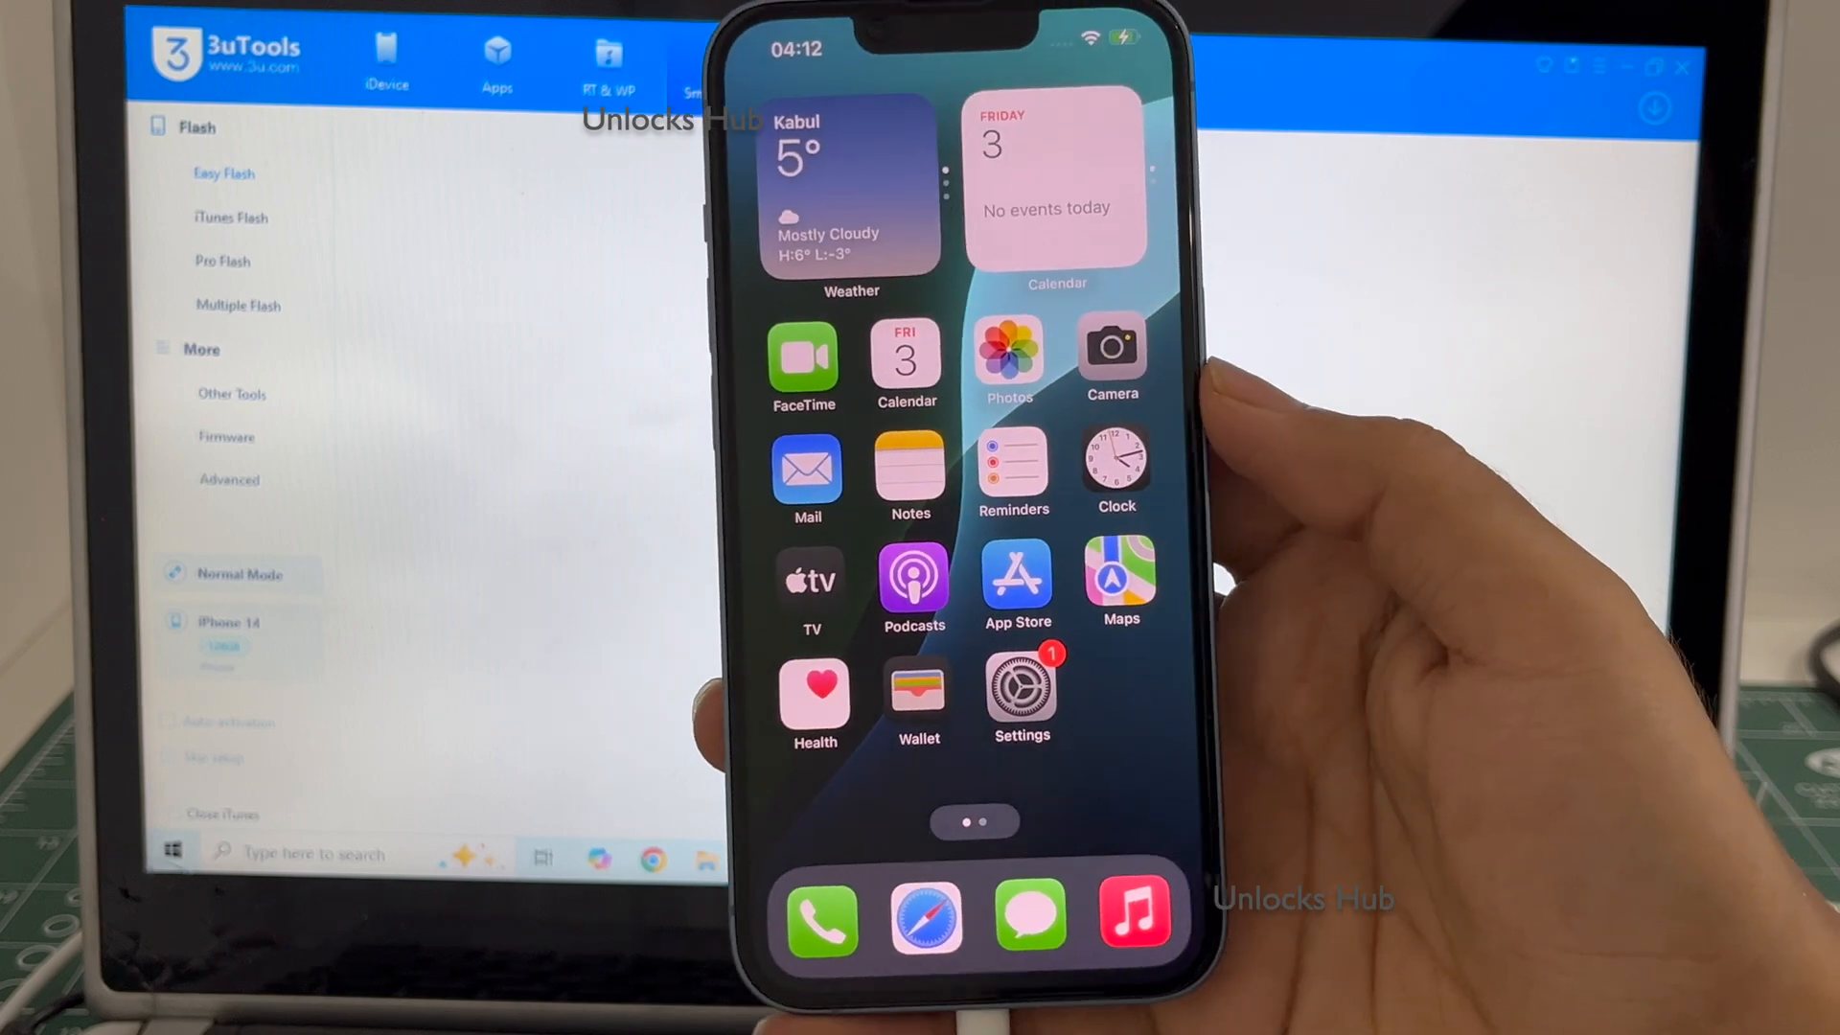
Launch Settings from the iPhone home screen
left_click(1019, 692)
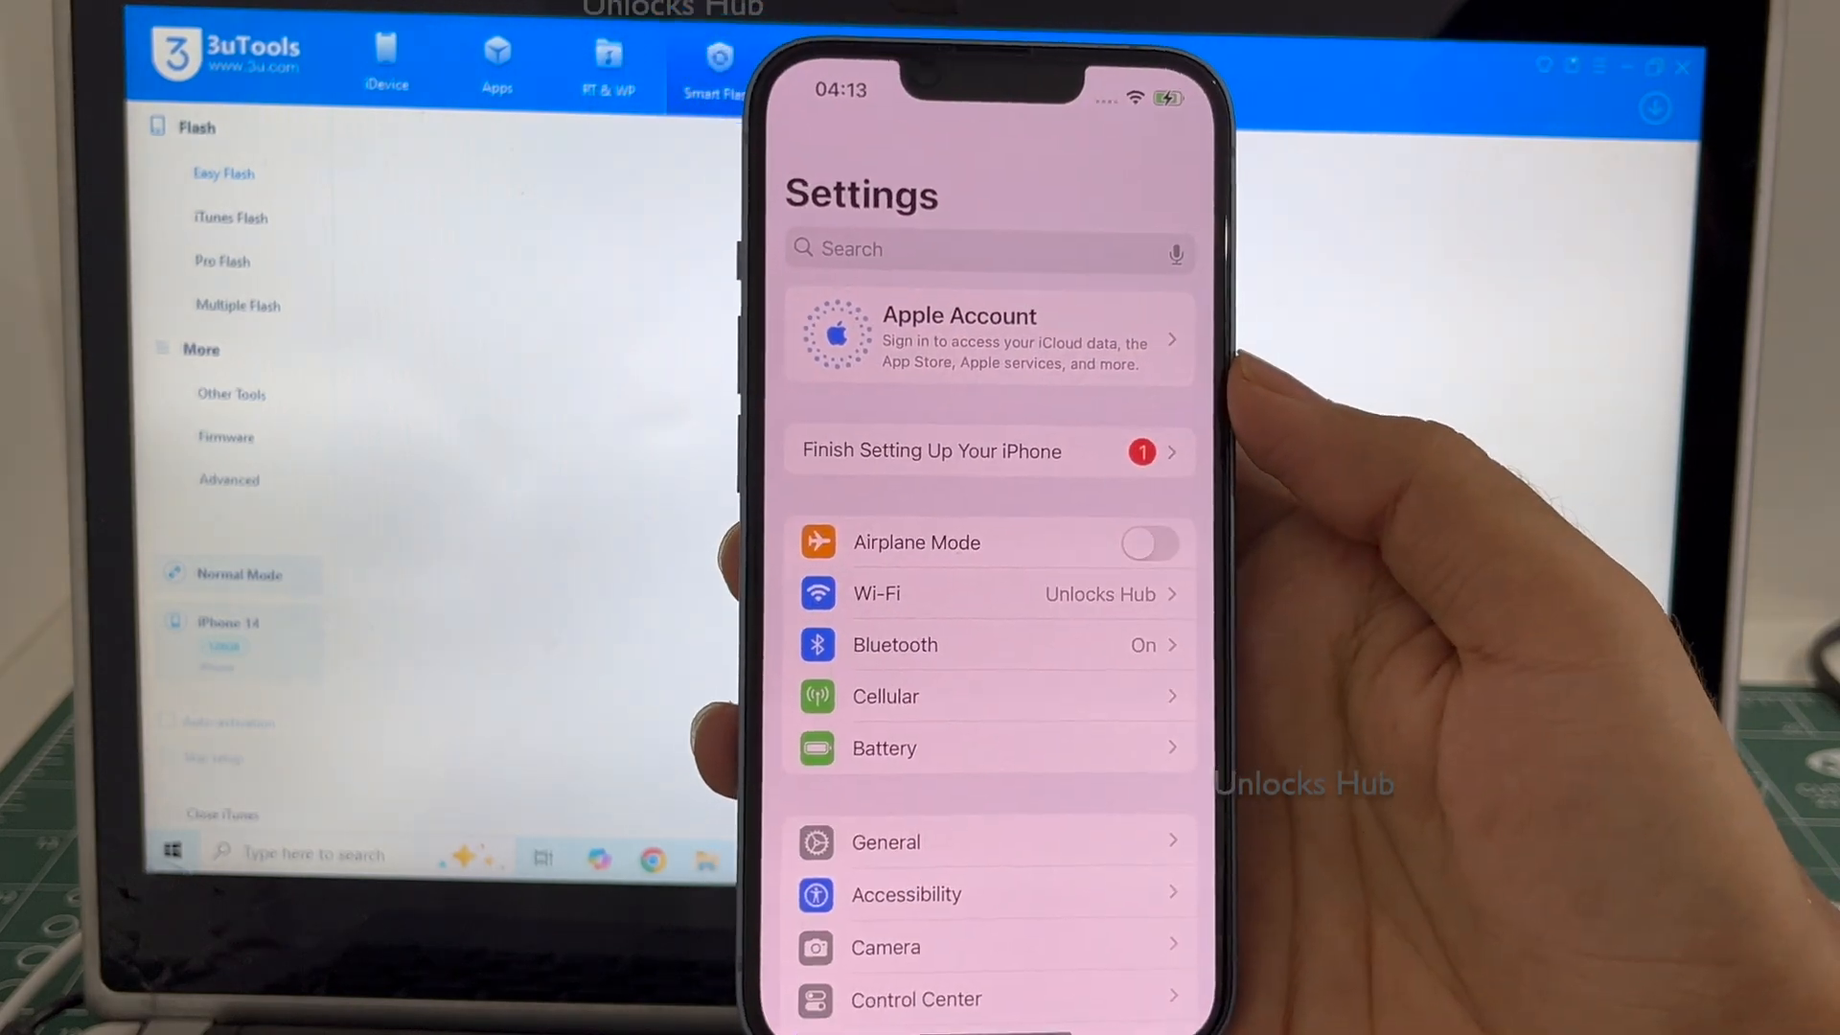